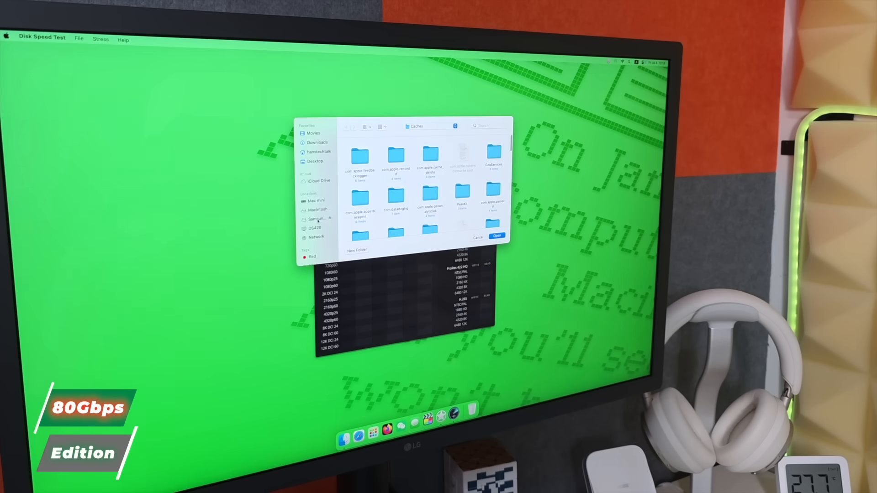
Step: Choose the Caches folder on the target drive as the speed-test location
{"action": "left_click", "coordinate": [496, 236]}
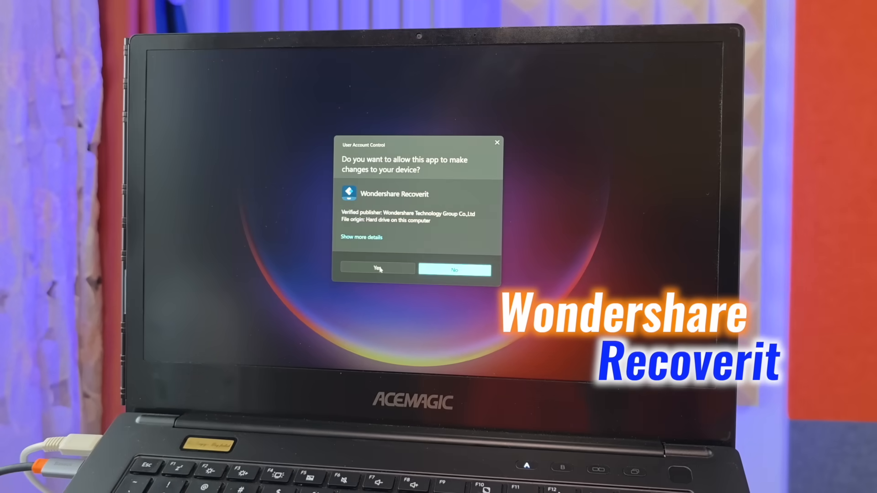
Step: Allow Recoverit to run and recover the 7 files to the Windows (C:) drive
{"action": "left_click", "coordinate": [378, 268]}
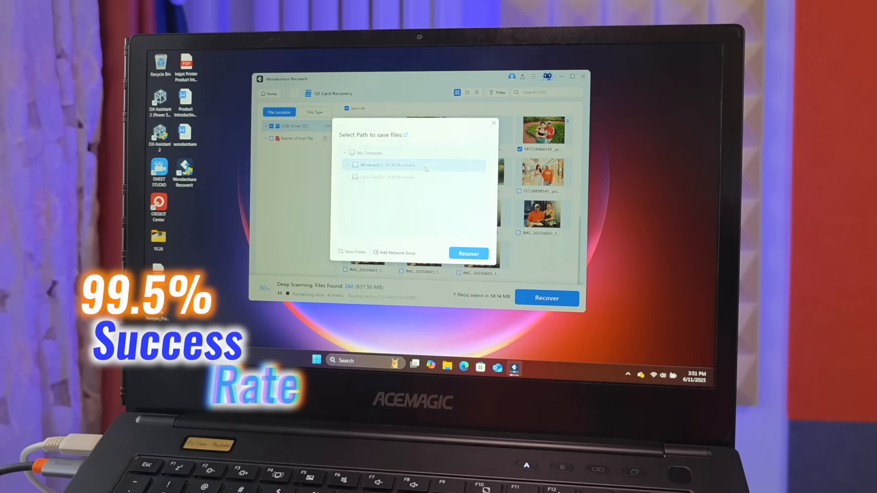
{"action": "left_click", "coordinate": [469, 253]}
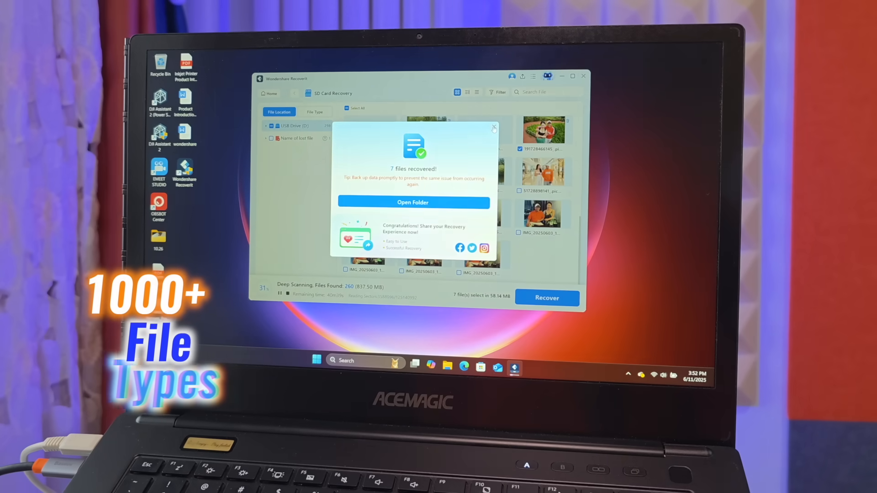
{"action": "left_click", "coordinate": [493, 128]}
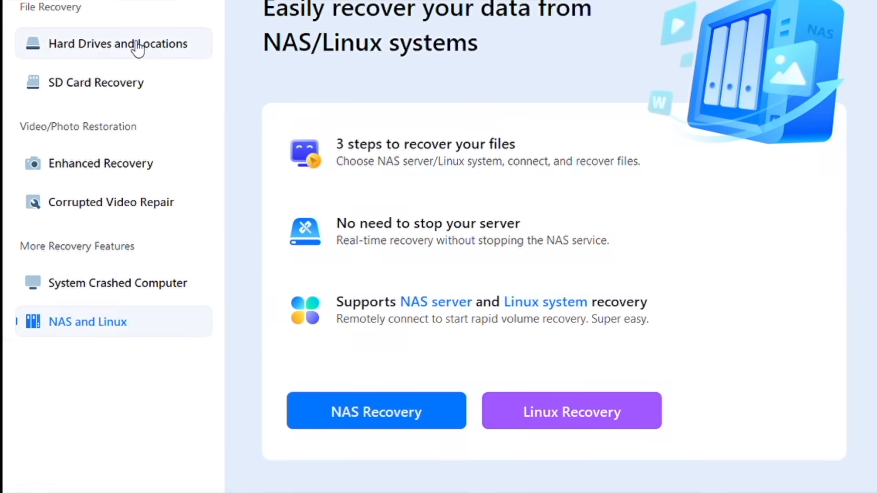
Step: Tour the hard-drives/locations recovery mode and the corrupted video repair feature
{"action": "left_click", "coordinate": [95, 82]}
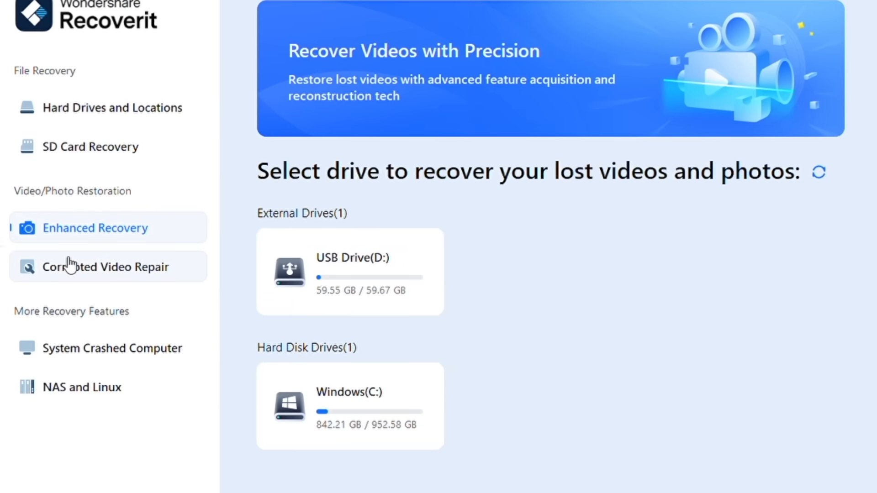
{"action": "left_click", "coordinate": [111, 378]}
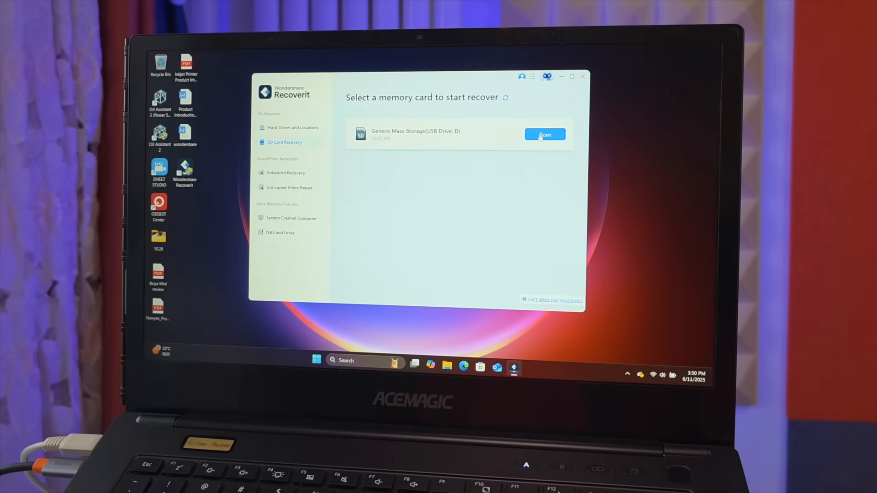
Step: Scan the USB memory card, select two found photos and recover them to Windows (C:)
{"action": "left_click", "coordinate": [544, 135]}
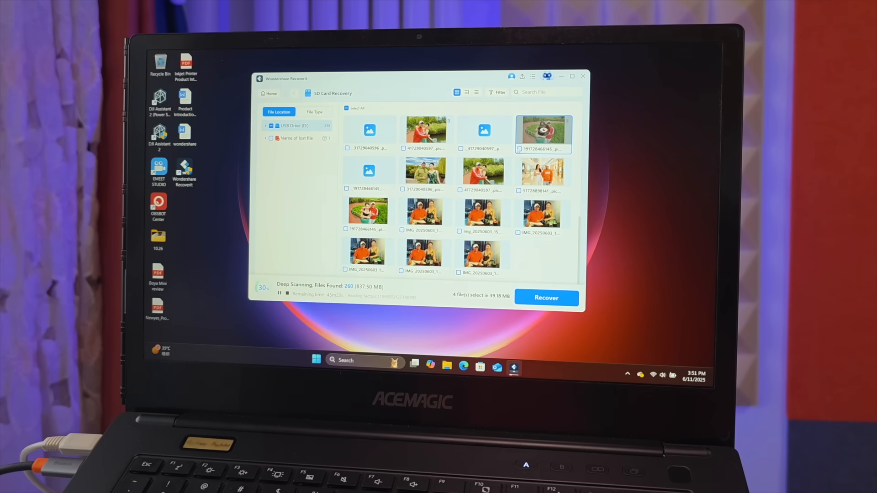
{"action": "left_click", "coordinate": [425, 173]}
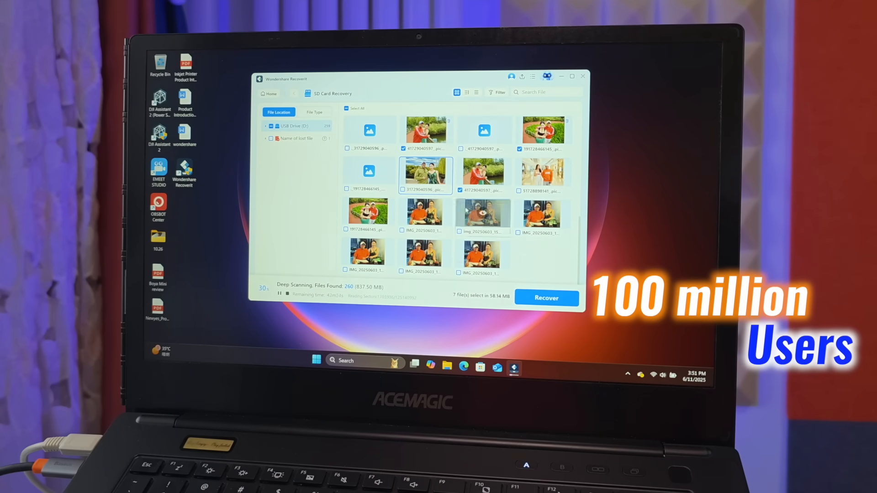
{"action": "left_click", "coordinate": [546, 298]}
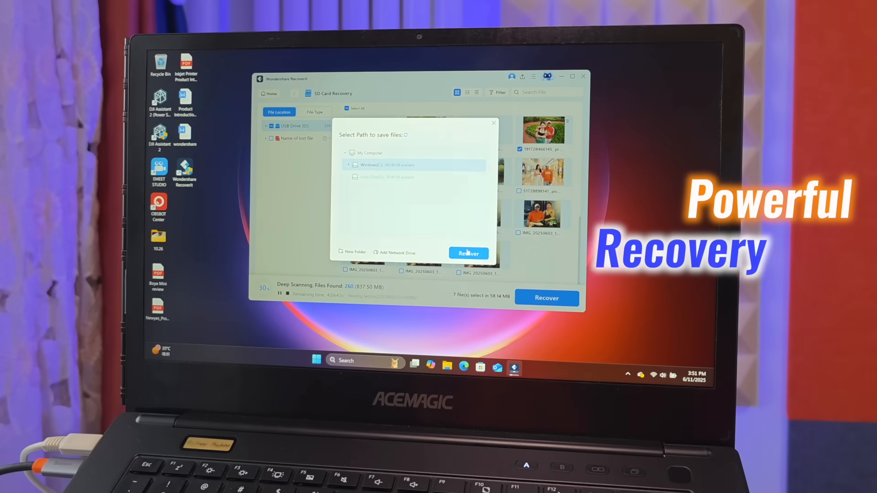
{"action": "left_click", "coordinate": [469, 253]}
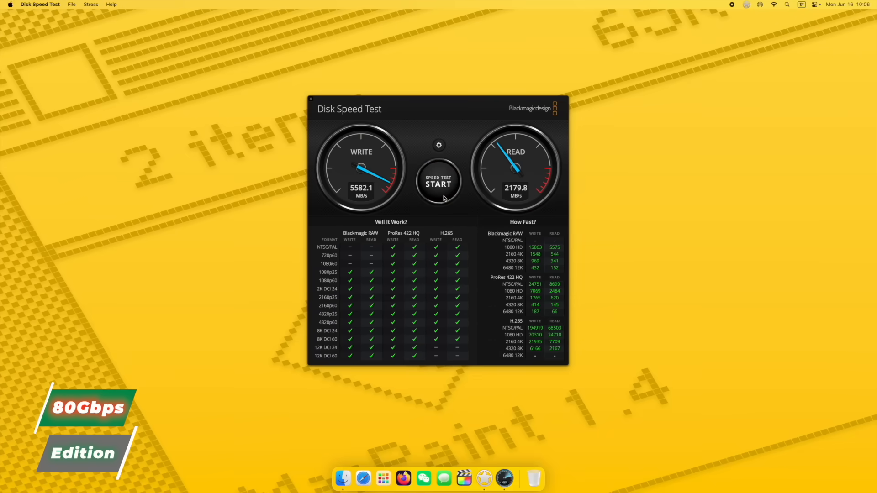
Step: Start the speed test on the SSD and let the write and read passes run
{"action": "left_click", "coordinate": [439, 184]}
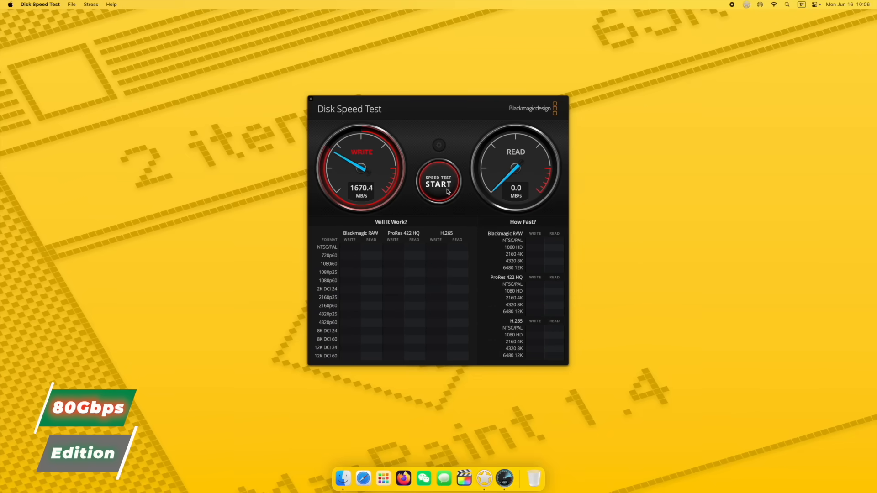
{"action": "left_click", "coordinate": [439, 184]}
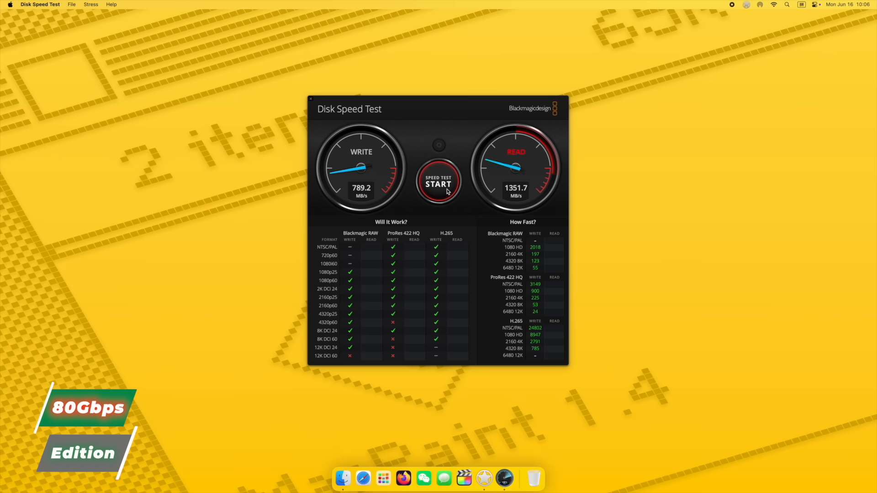
{"action": "left_click", "coordinate": [438, 184]}
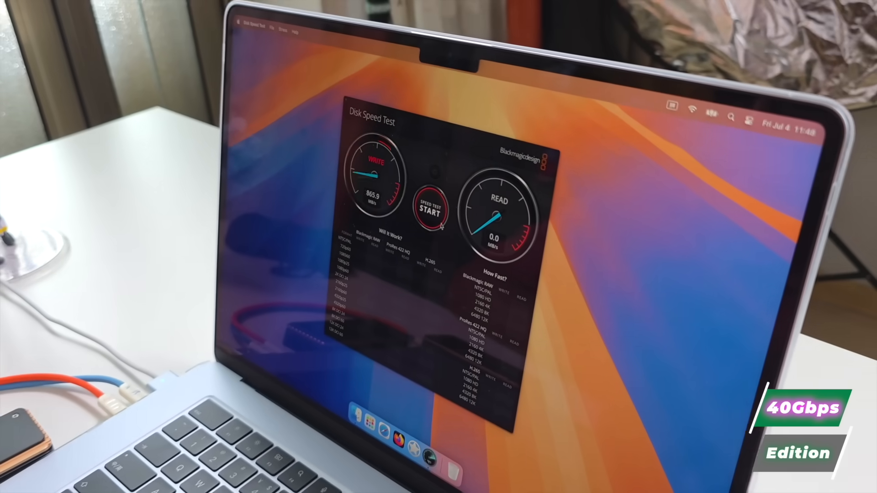
Step: Run the test to settle at about 3173 MB/s write and 3029 MB/s read
{"action": "left_click", "coordinate": [431, 210]}
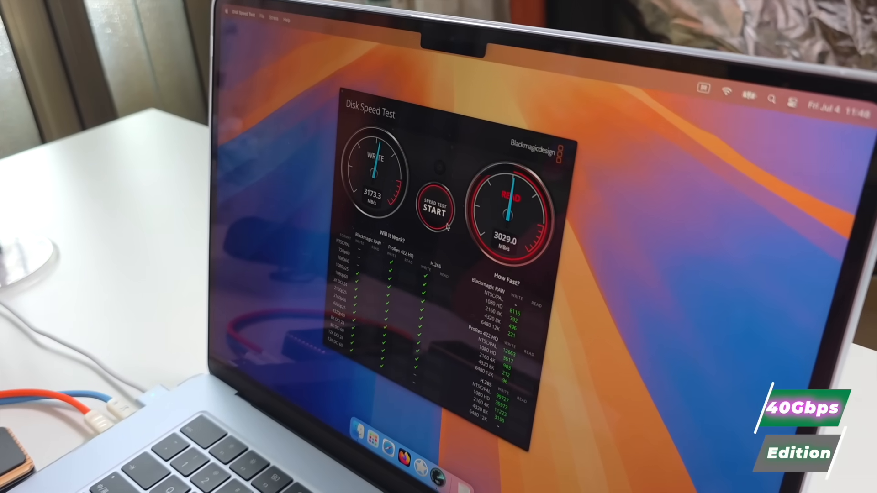